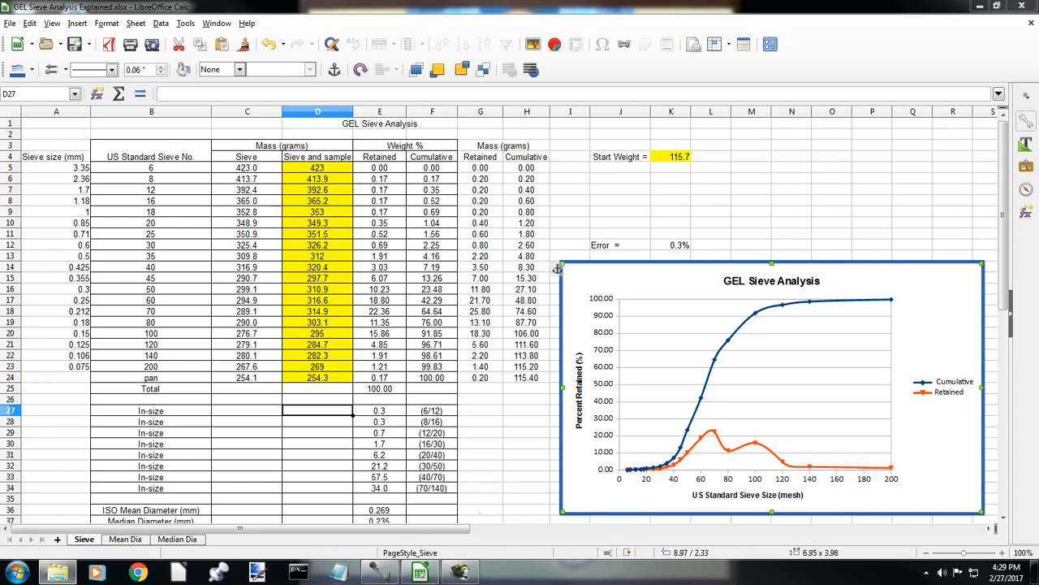
{"action": "mouse_move", "coordinate": [600, 198]}
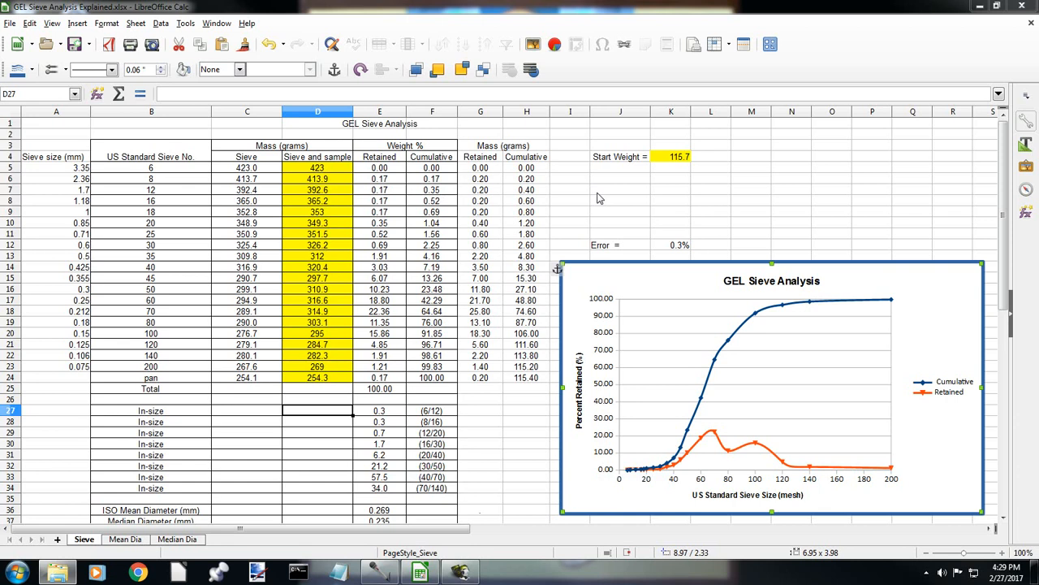
{"action": "mouse_move", "coordinate": [594, 177]}
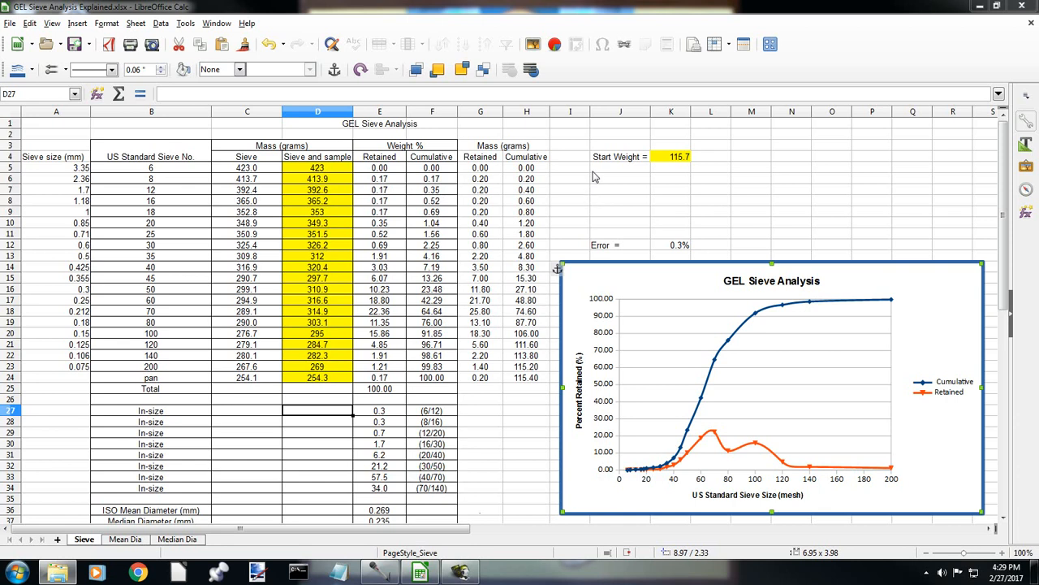
{"action": "mouse_move", "coordinate": [588, 167]}
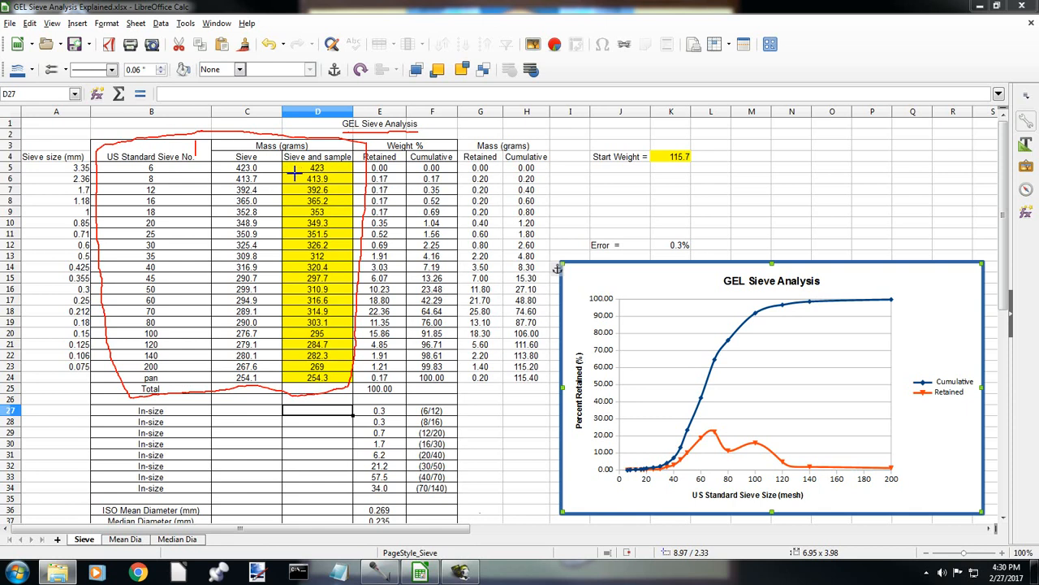
{"action": "mouse_move", "coordinate": [299, 250]}
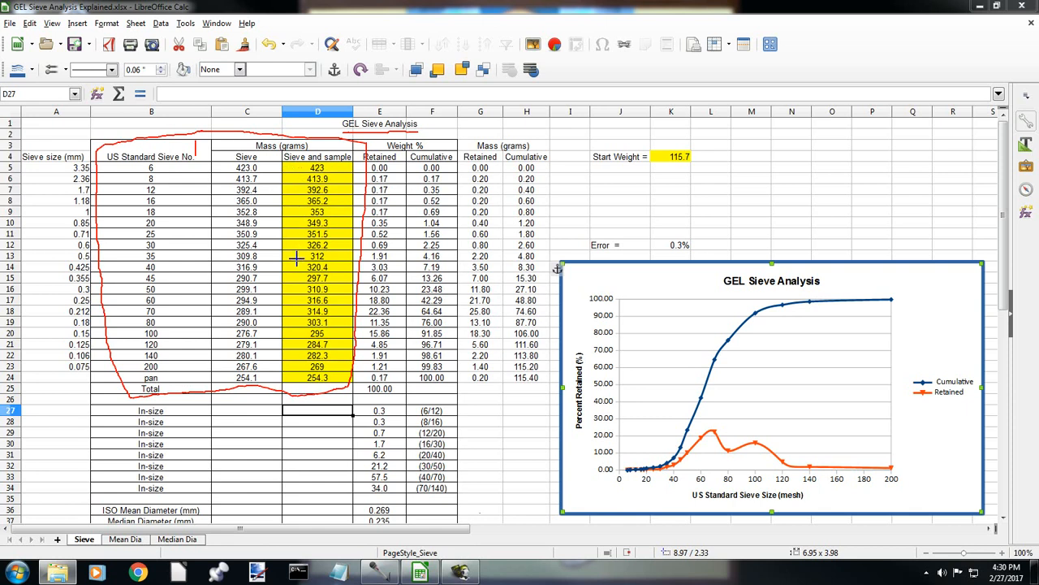
{"action": "mouse_move", "coordinate": [296, 244]}
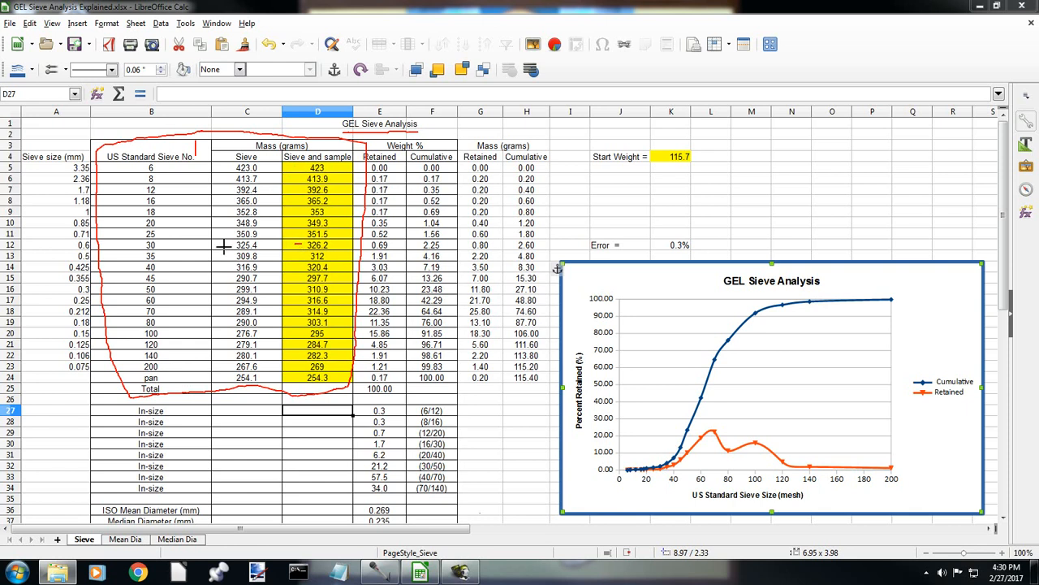
{"action": "mouse_move", "coordinate": [231, 243]}
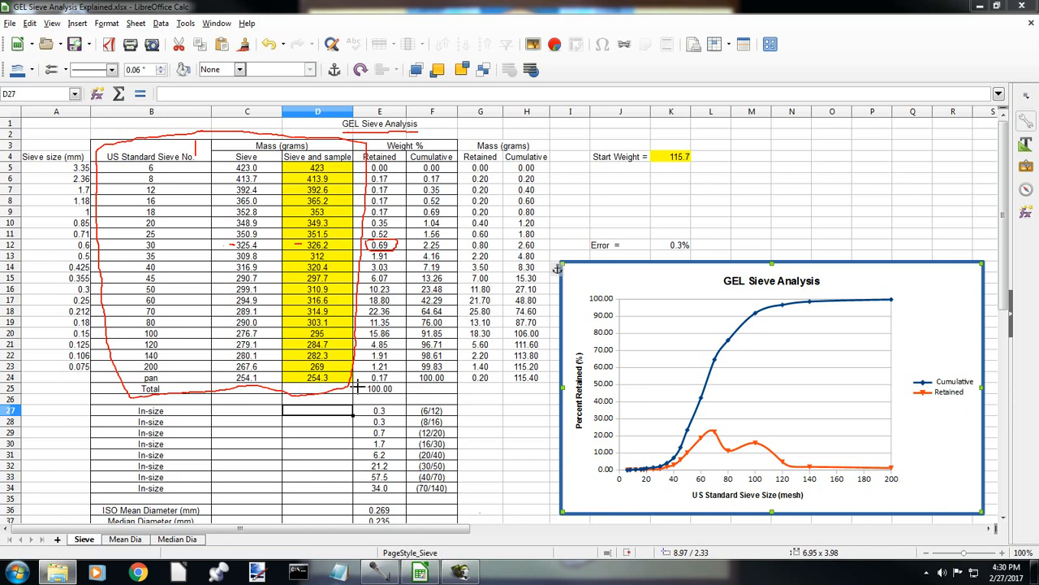
{"action": "mouse_move", "coordinate": [380, 406]}
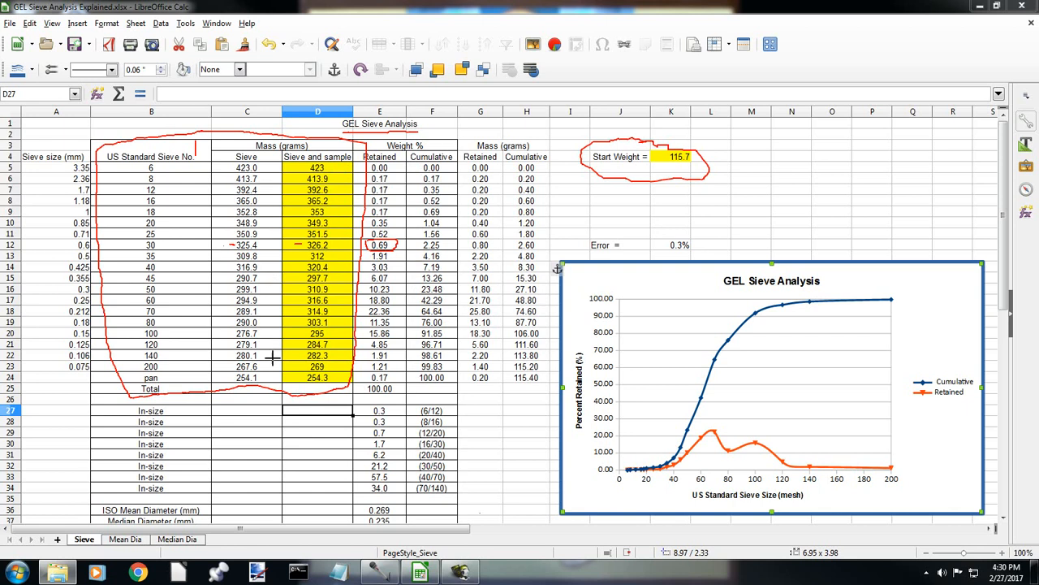
{"action": "mouse_move", "coordinate": [289, 270]}
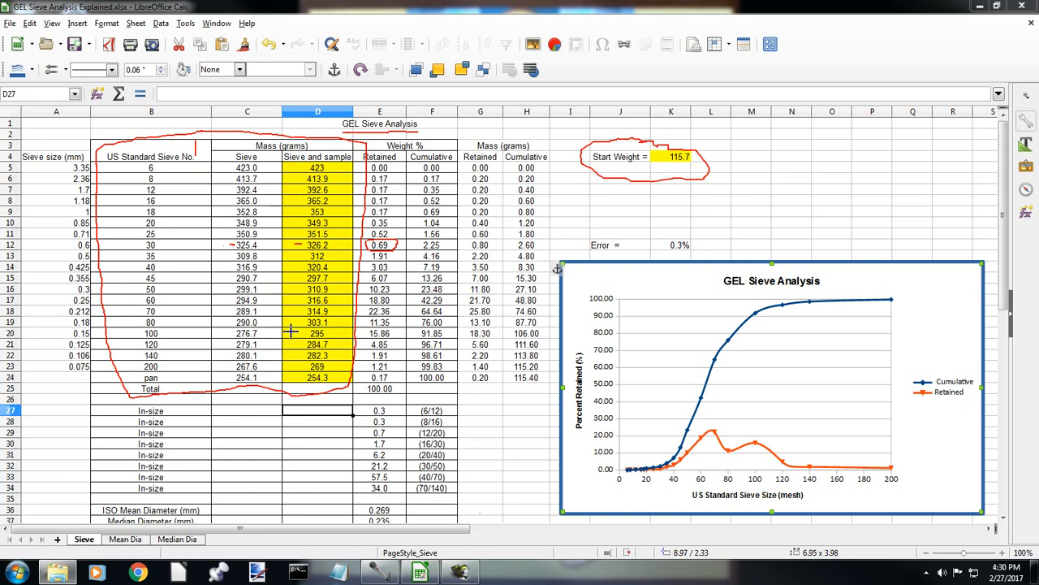
{"action": "mouse_move", "coordinate": [290, 355]}
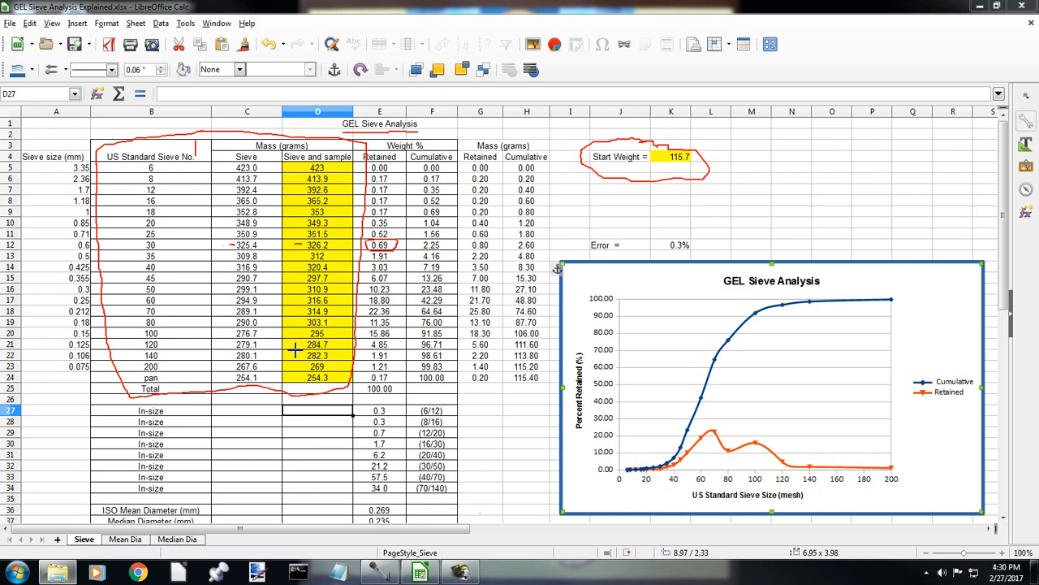
{"action": "mouse_move", "coordinate": [647, 234]}
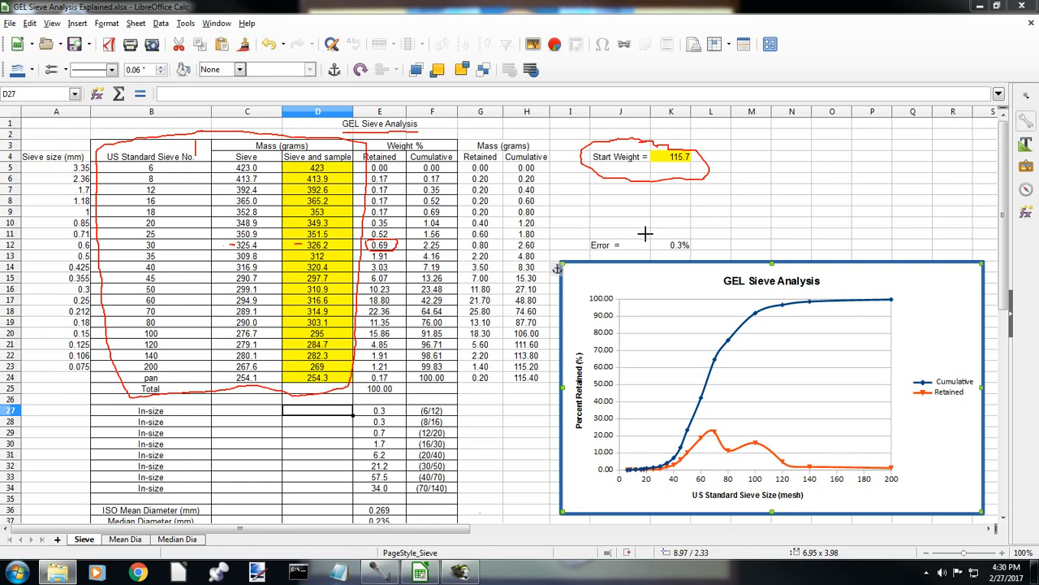
{"action": "mouse_move", "coordinate": [685, 234]}
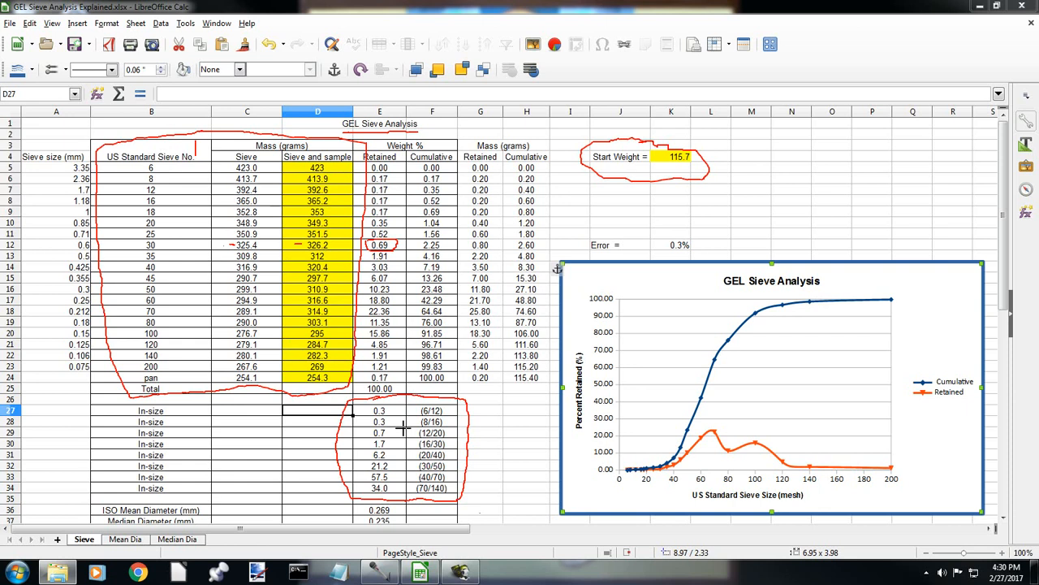
{"action": "mouse_move", "coordinate": [400, 474]}
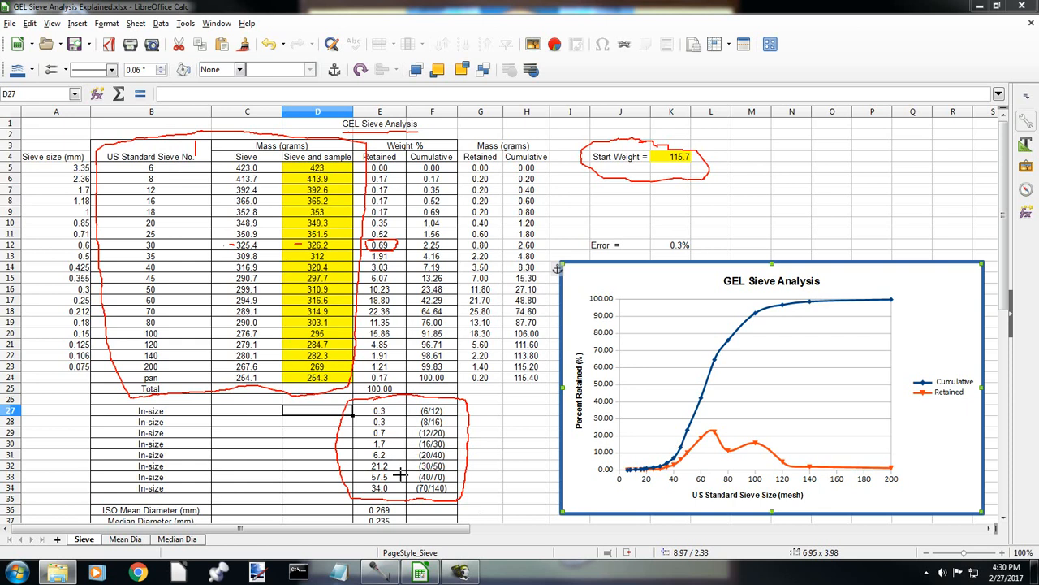
{"action": "mouse_move", "coordinate": [445, 457]}
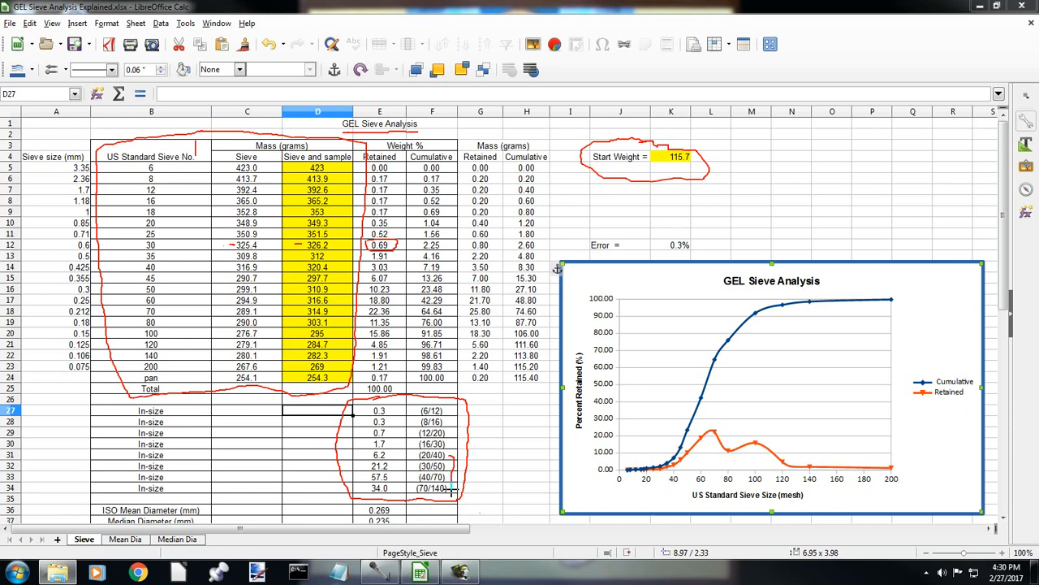
{"action": "mouse_move", "coordinate": [414, 455]}
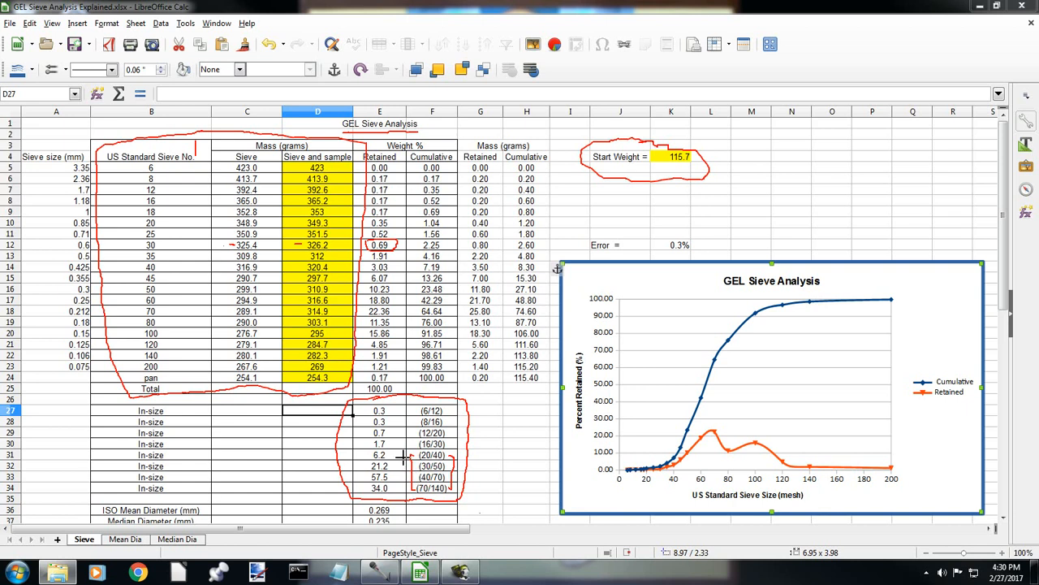
{"action": "mouse_move", "coordinate": [398, 484]}
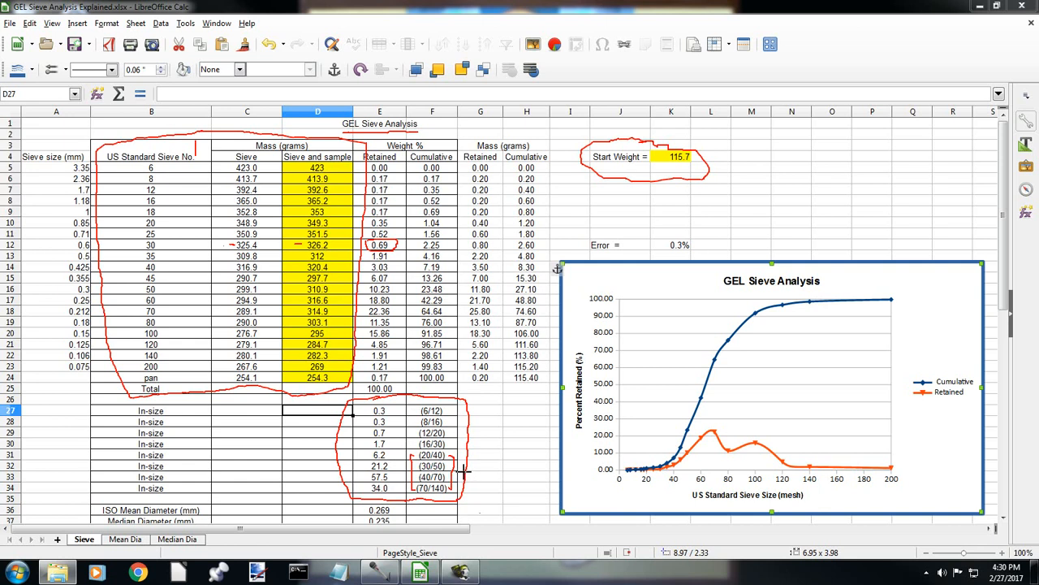
{"action": "mouse_move", "coordinate": [481, 467]}
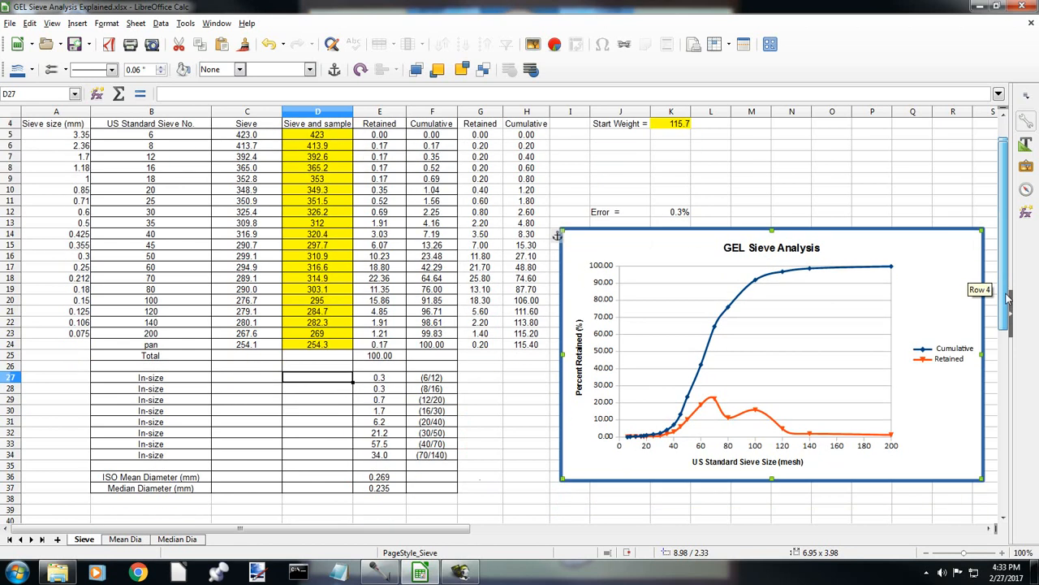
Scroll down and switch sheets toward the Sieve analysis chart for annotation.
{"action": "scroll", "scroll_direction": "down", "scroll_amount": 3}
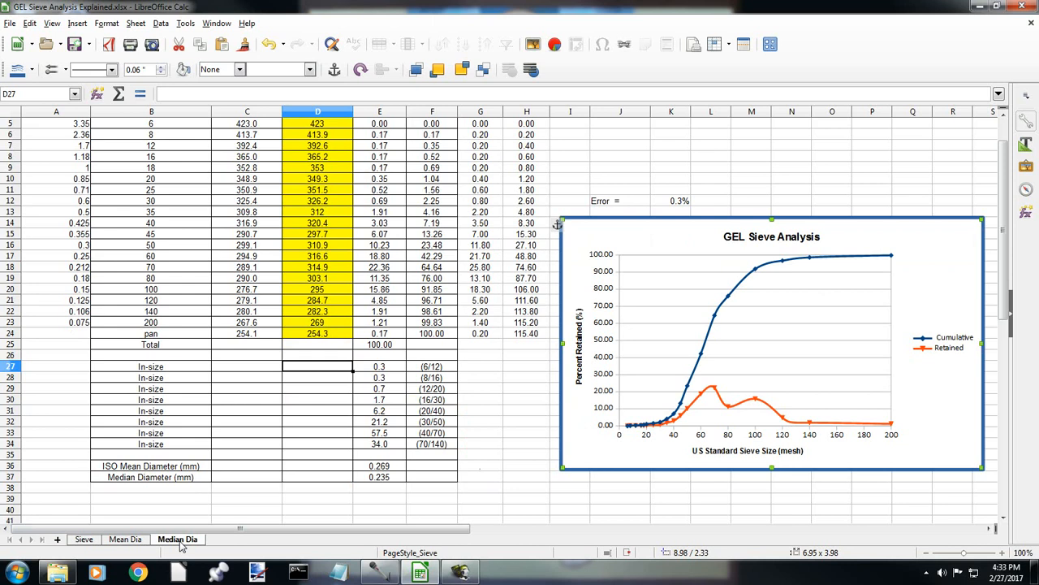
{"action": "double_click", "coordinate": [179, 539]}
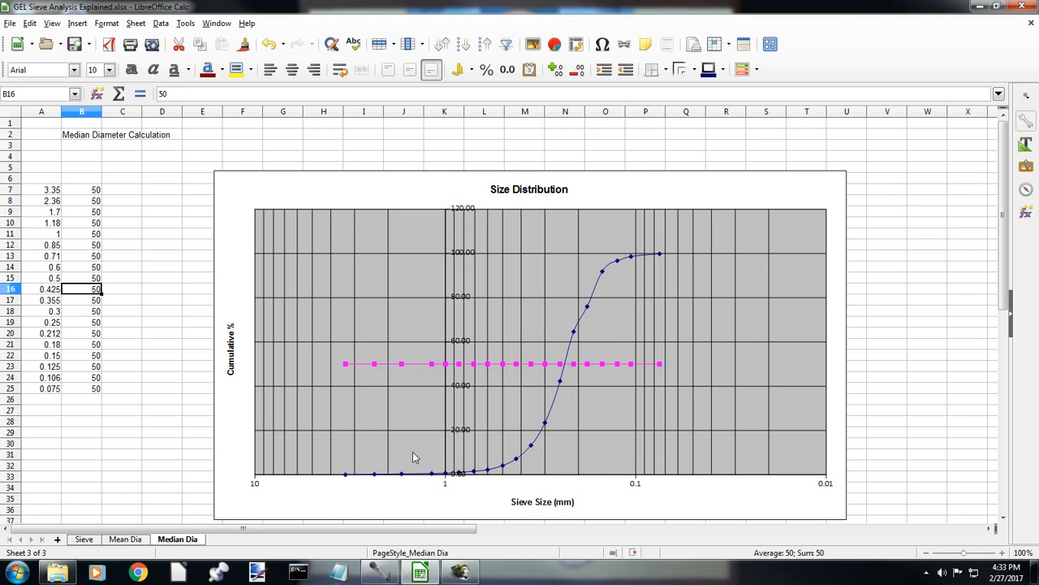
{"action": "mouse_move", "coordinate": [567, 367]}
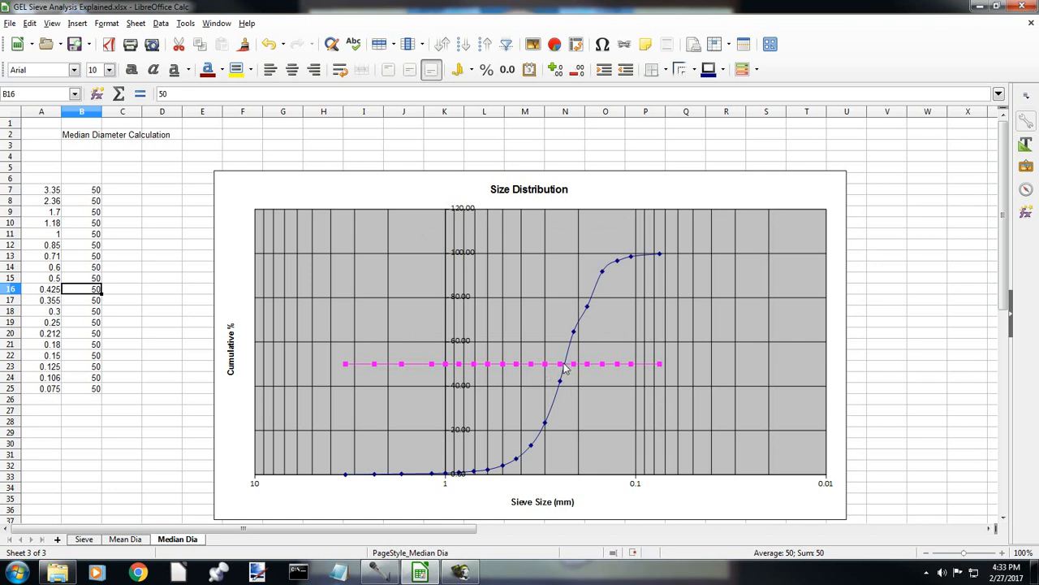
{"action": "mouse_move", "coordinate": [559, 439]}
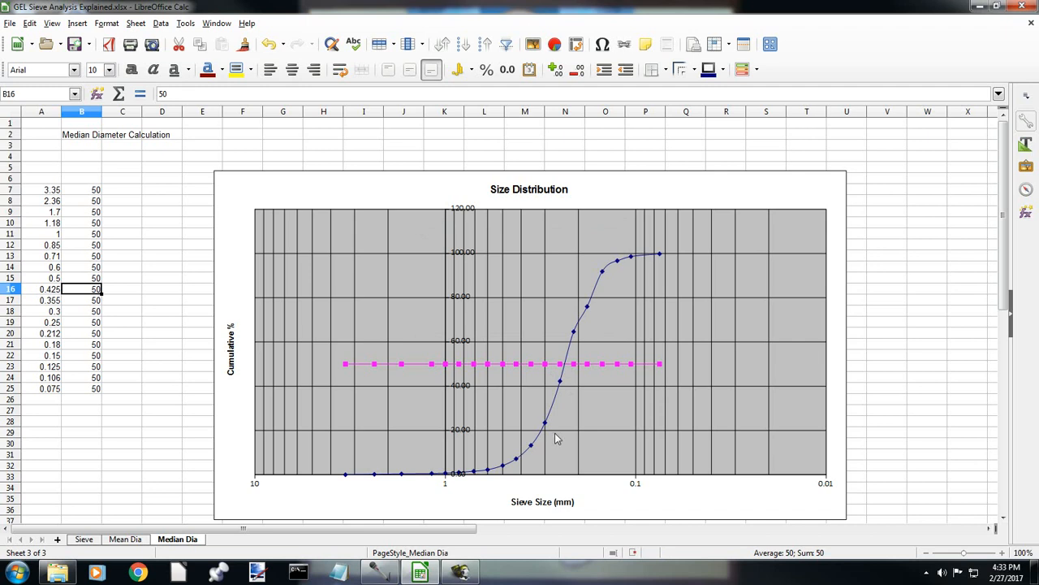
{"action": "mouse_move", "coordinate": [566, 477]}
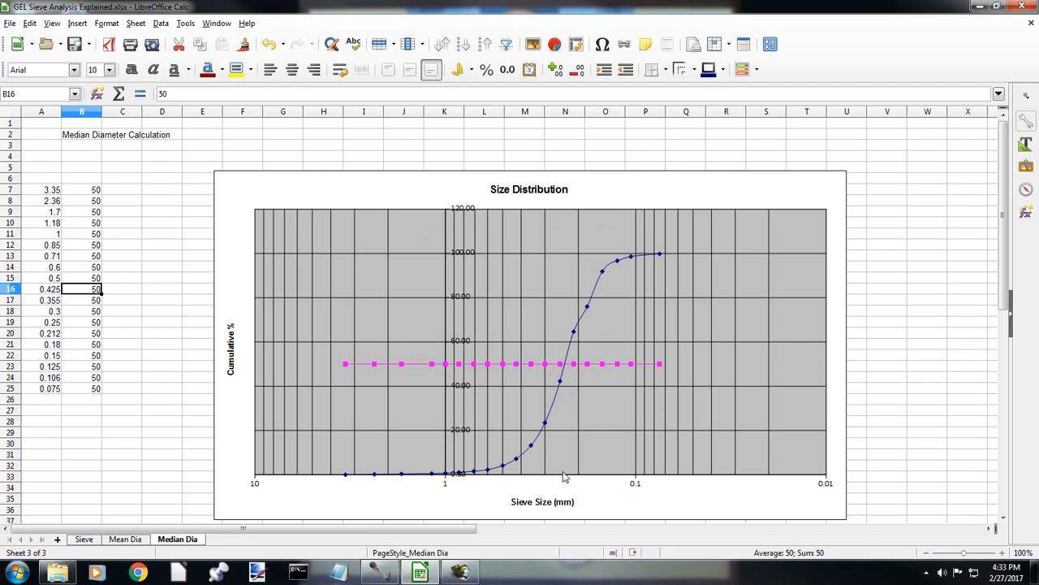
{"action": "mouse_move", "coordinate": [486, 481]}
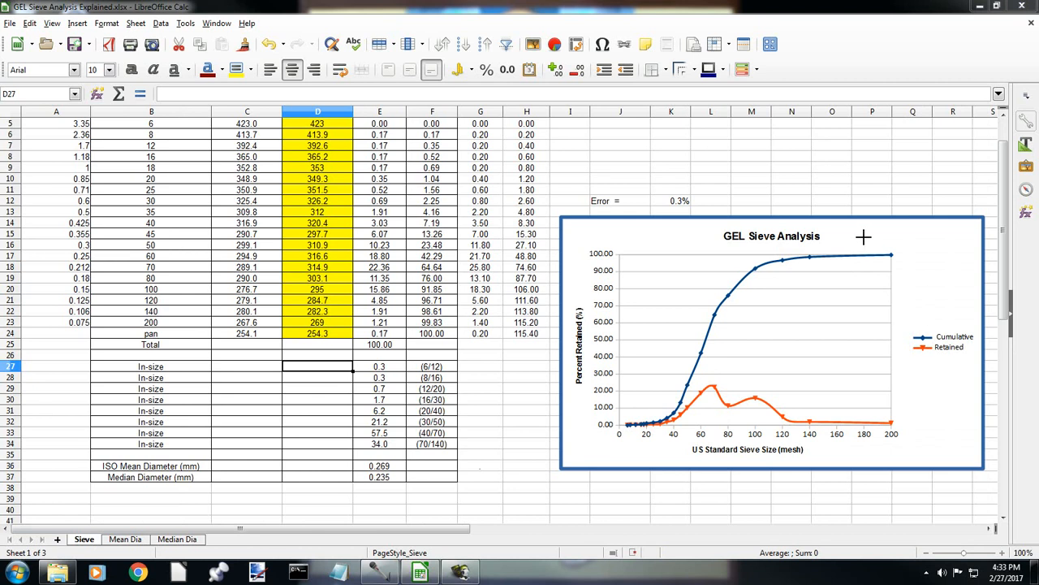
{"action": "mouse_move", "coordinate": [832, 415]}
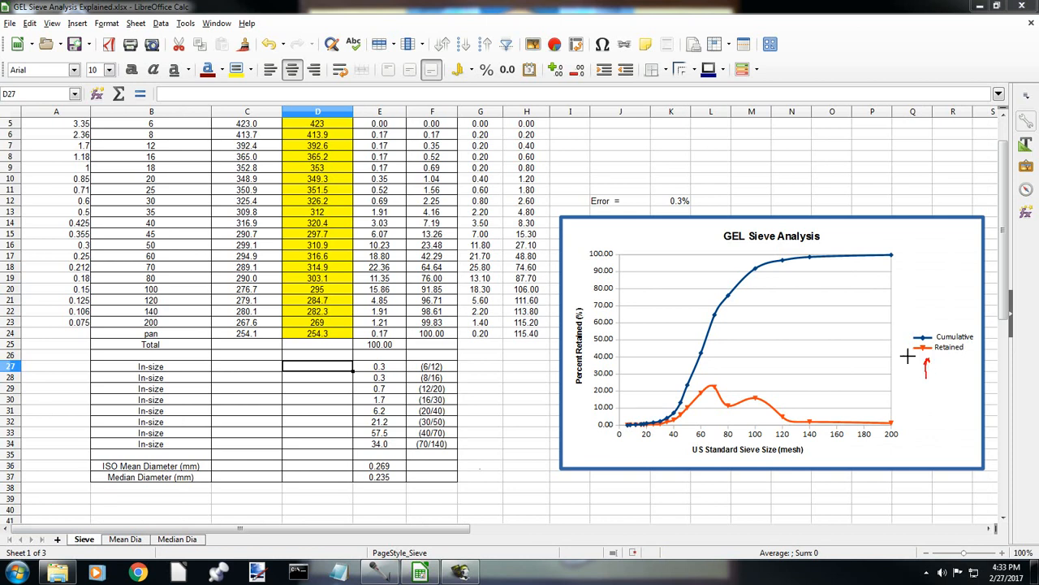
{"action": "mouse_move", "coordinate": [383, 244]}
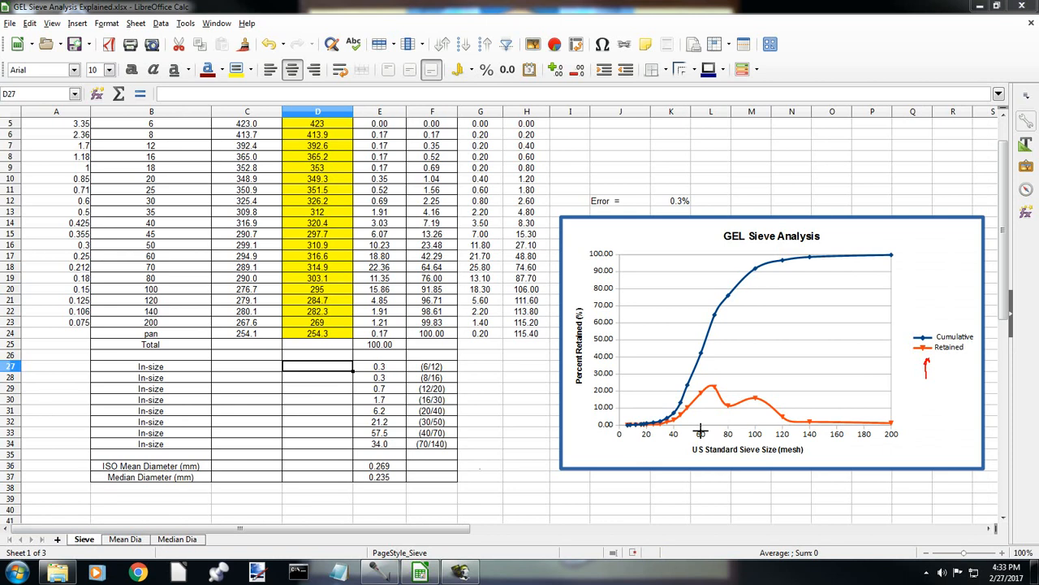
{"action": "mouse_move", "coordinate": [700, 417]}
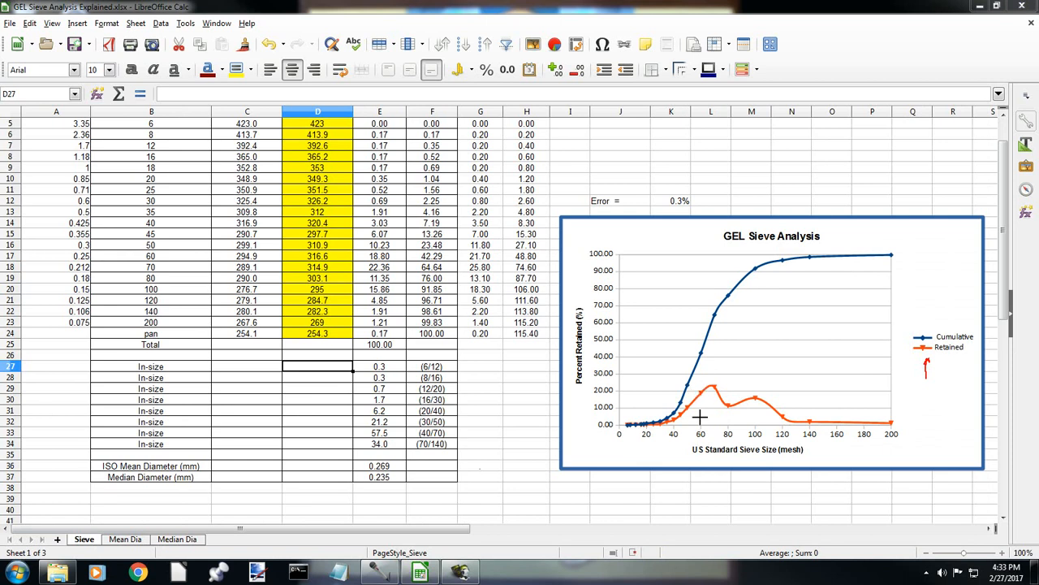
{"action": "mouse_move", "coordinate": [700, 390]}
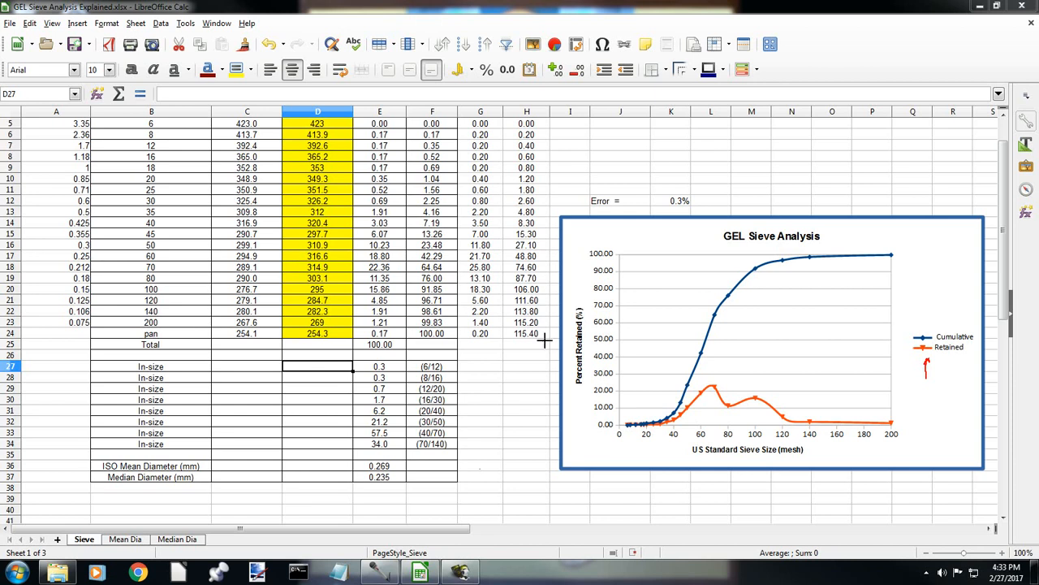
{"action": "mouse_move", "coordinate": [734, 394]}
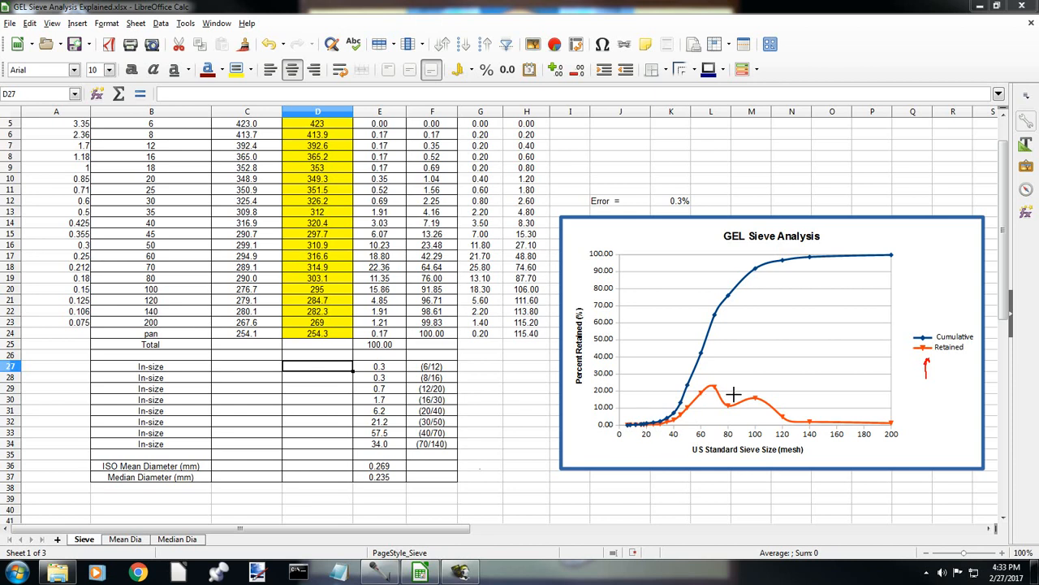
{"action": "mouse_move", "coordinate": [829, 418]}
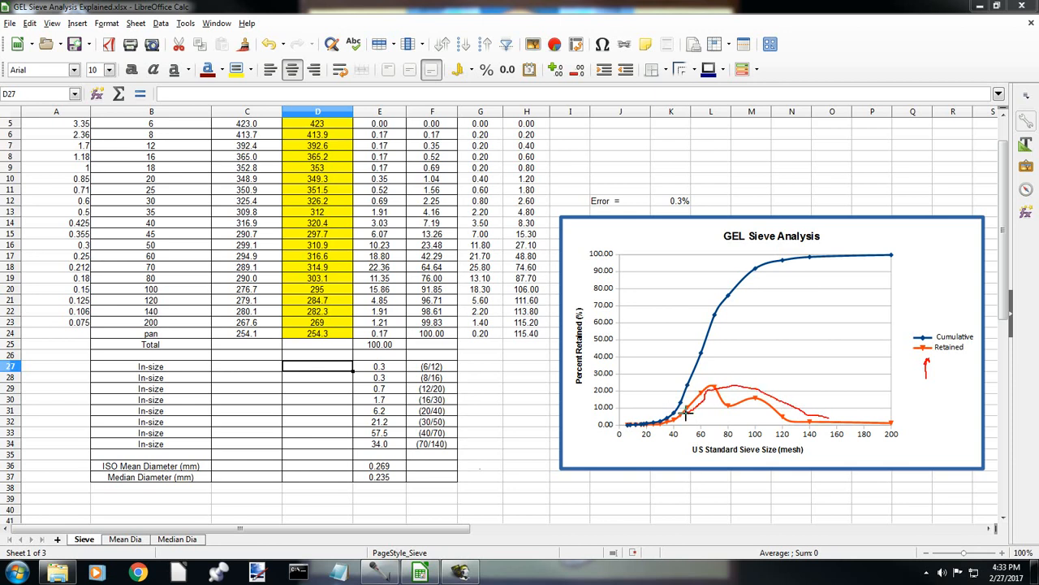
{"action": "mouse_move", "coordinate": [766, 413]}
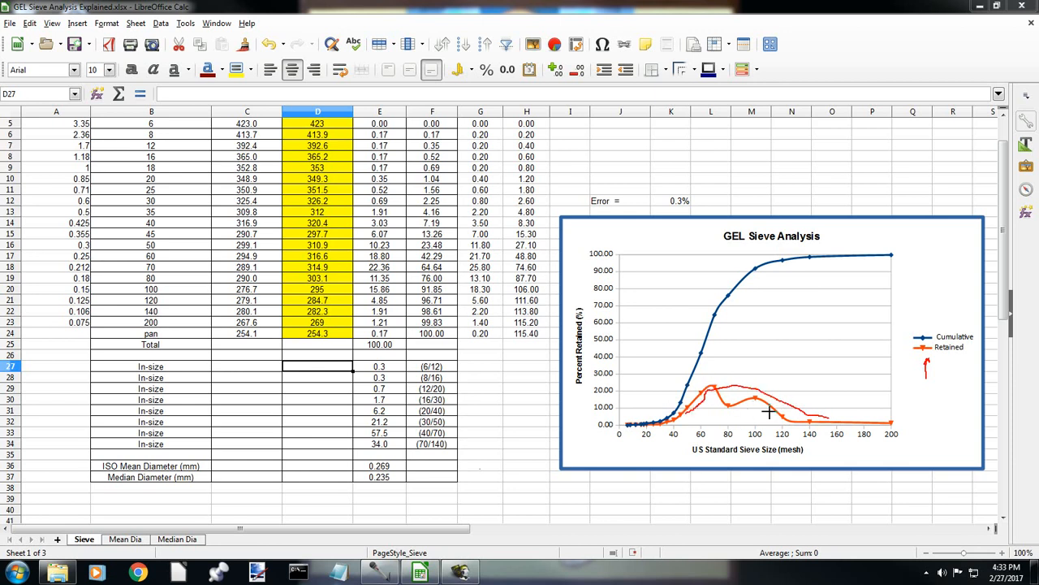
{"action": "mouse_move", "coordinate": [815, 341]}
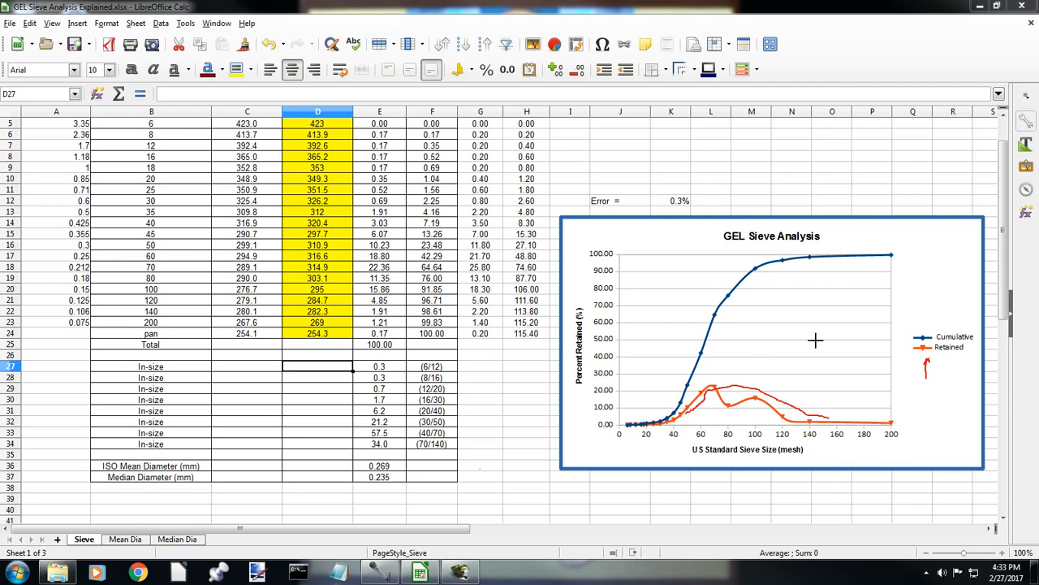
{"action": "mouse_move", "coordinate": [926, 325]}
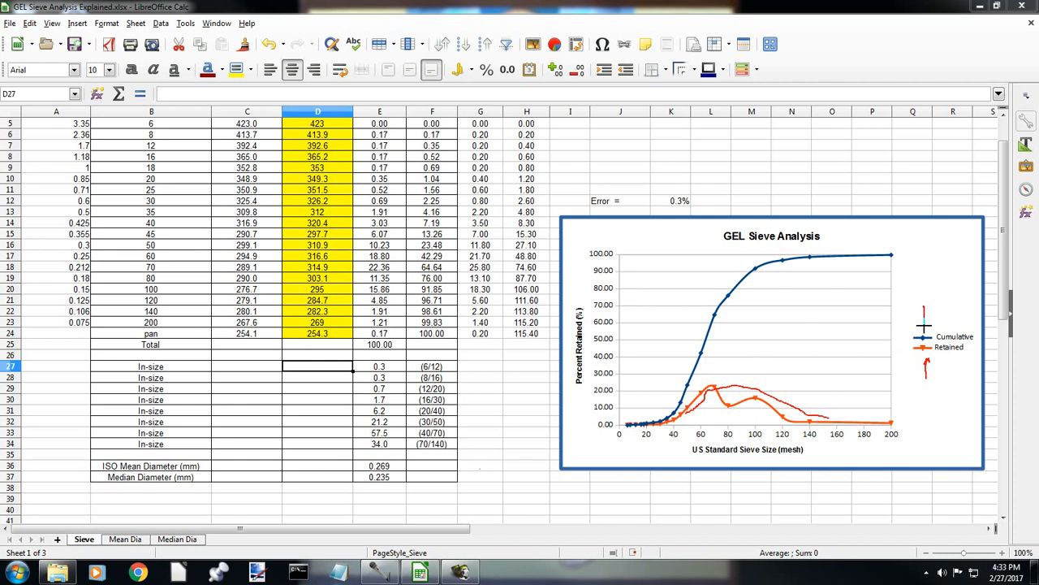
{"action": "mouse_move", "coordinate": [923, 324]}
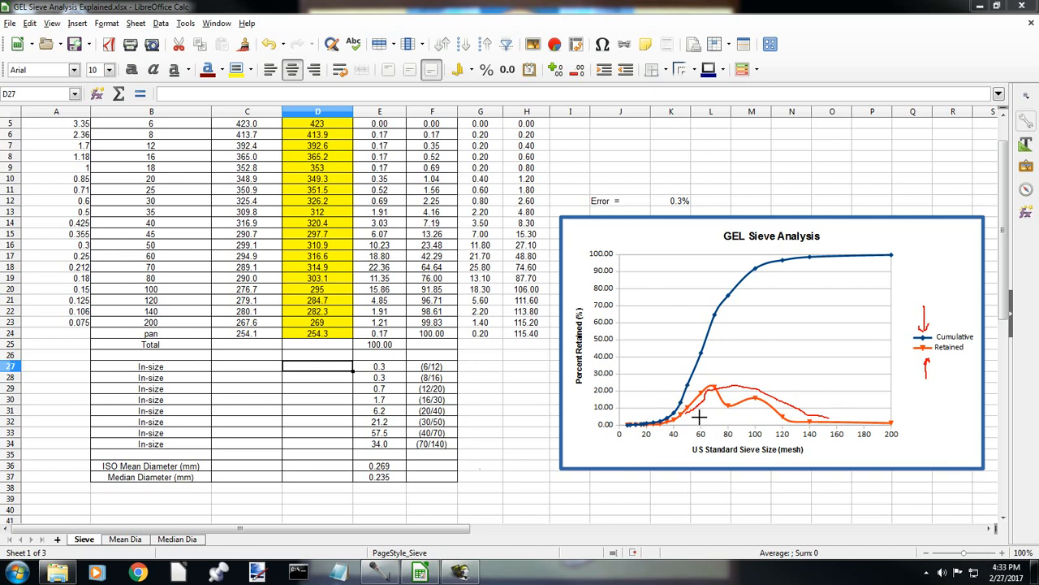
{"action": "mouse_move", "coordinate": [769, 279]}
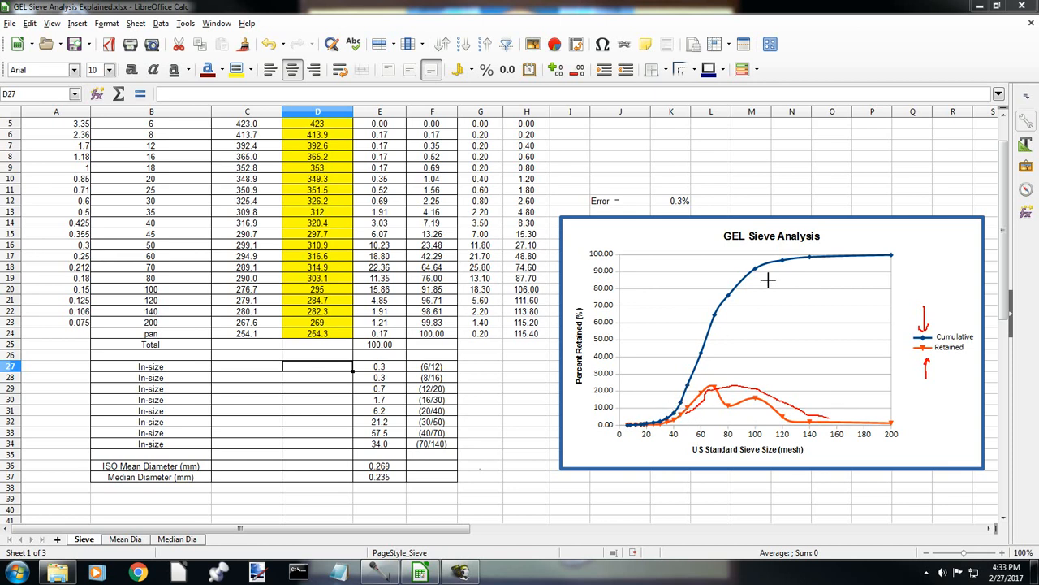
{"action": "mouse_move", "coordinate": [711, 386]}
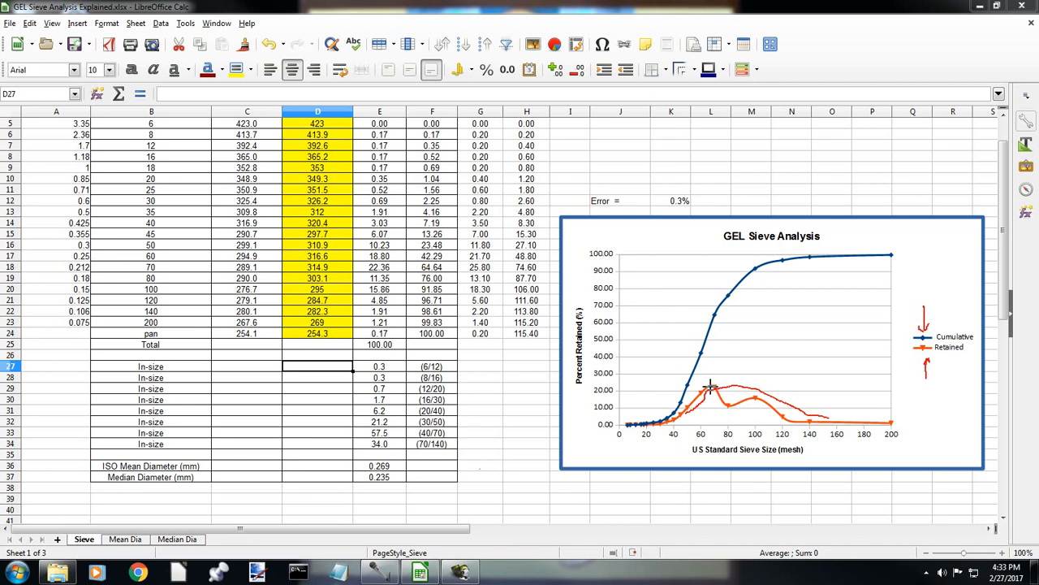
{"action": "mouse_move", "coordinate": [873, 263]}
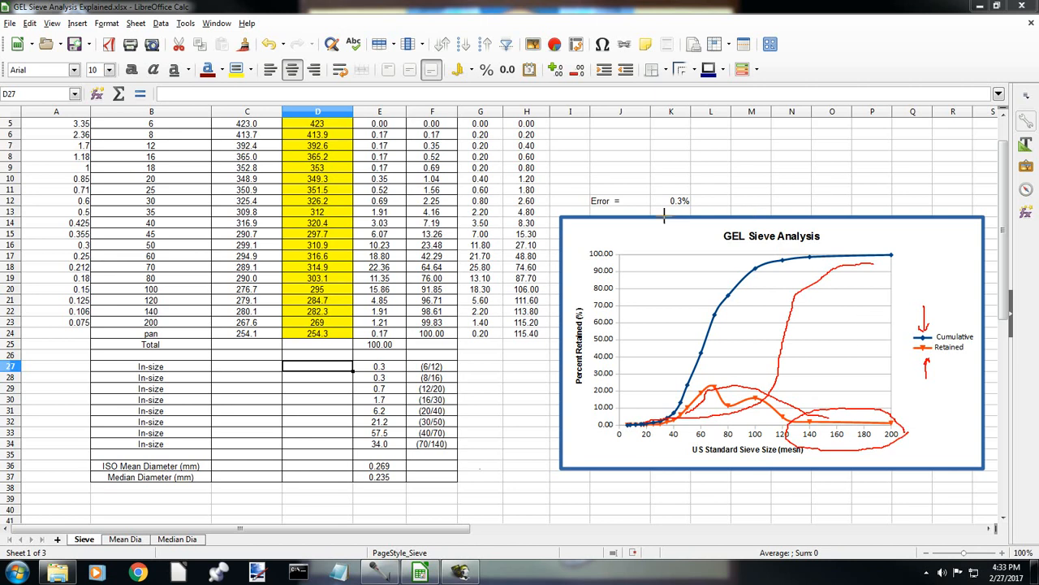
{"action": "mouse_move", "coordinate": [669, 225]}
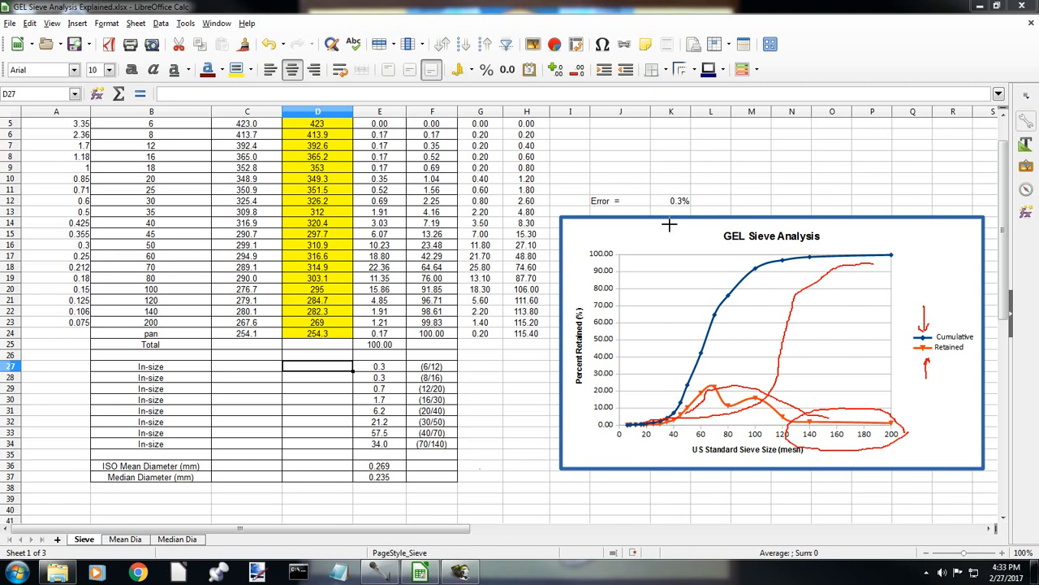
{"action": "mouse_move", "coordinate": [1023, 293]}
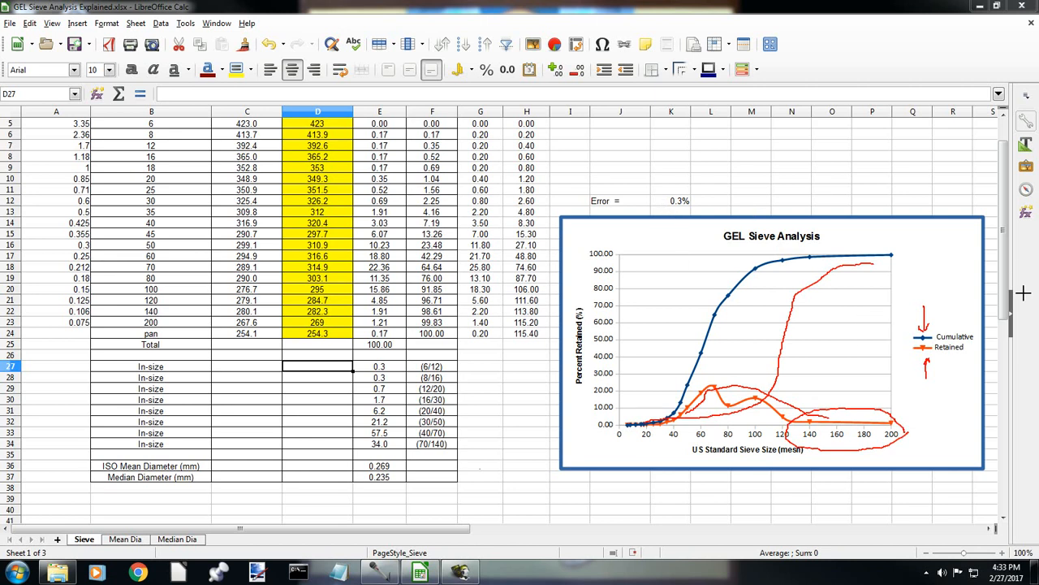